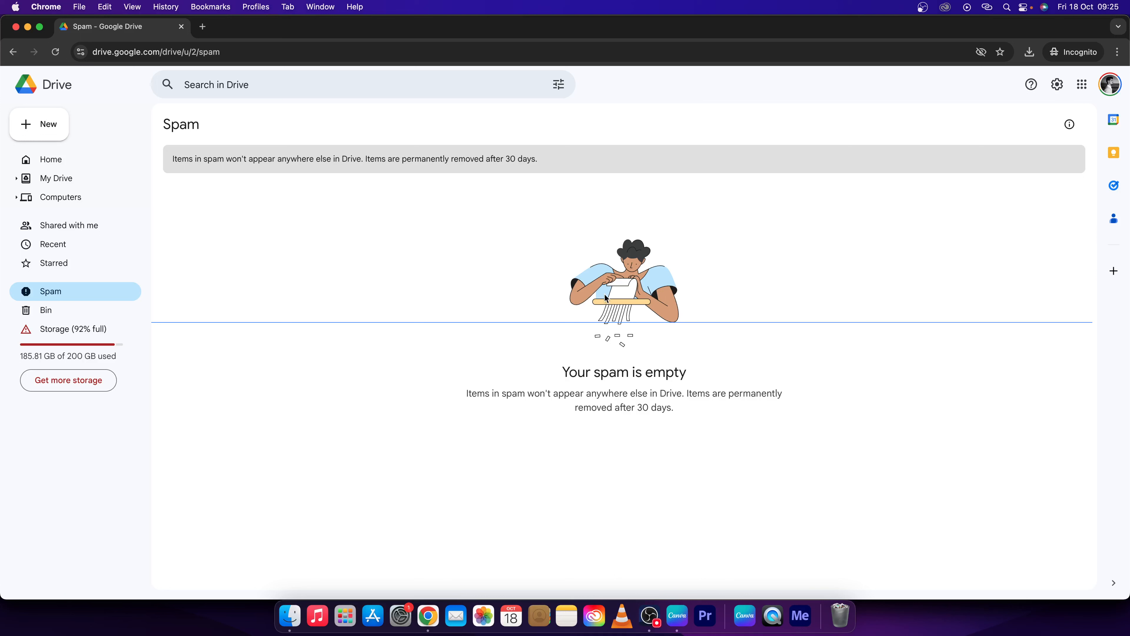
{"action": "mouse_move", "coordinate": [481, 359]}
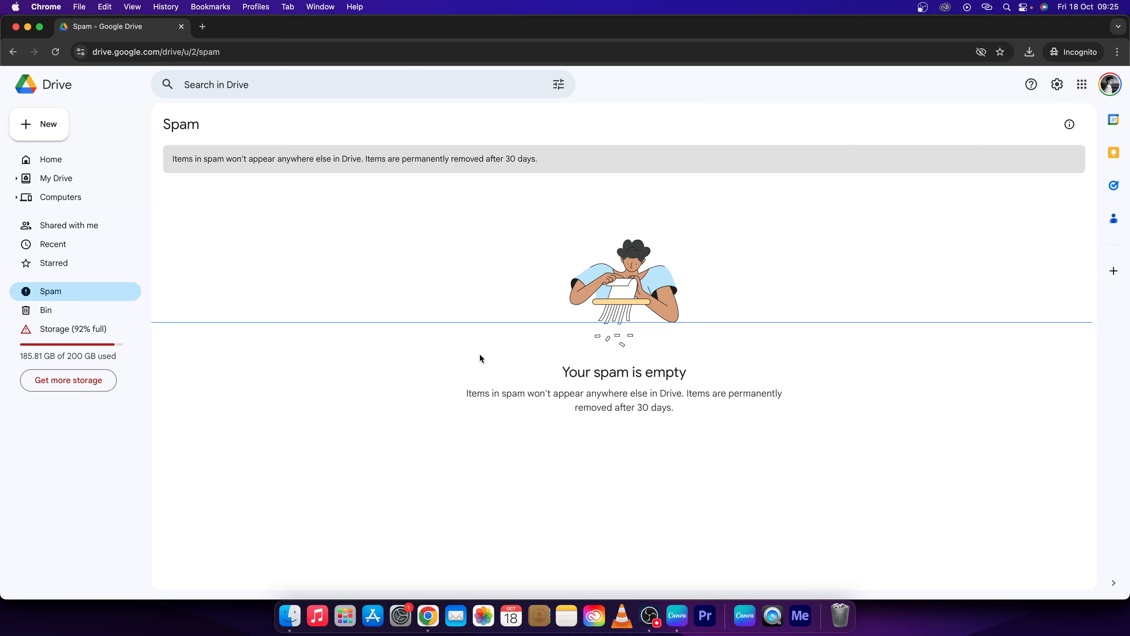
{"action": "mouse_move", "coordinate": [476, 362]}
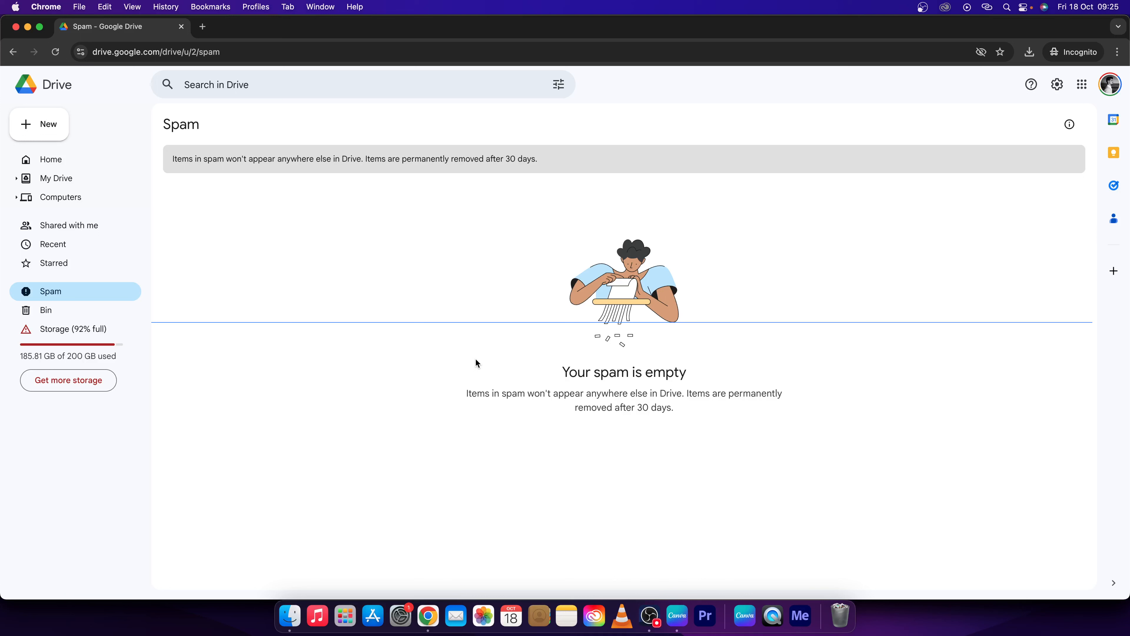
{"action": "mouse_move", "coordinate": [471, 359]}
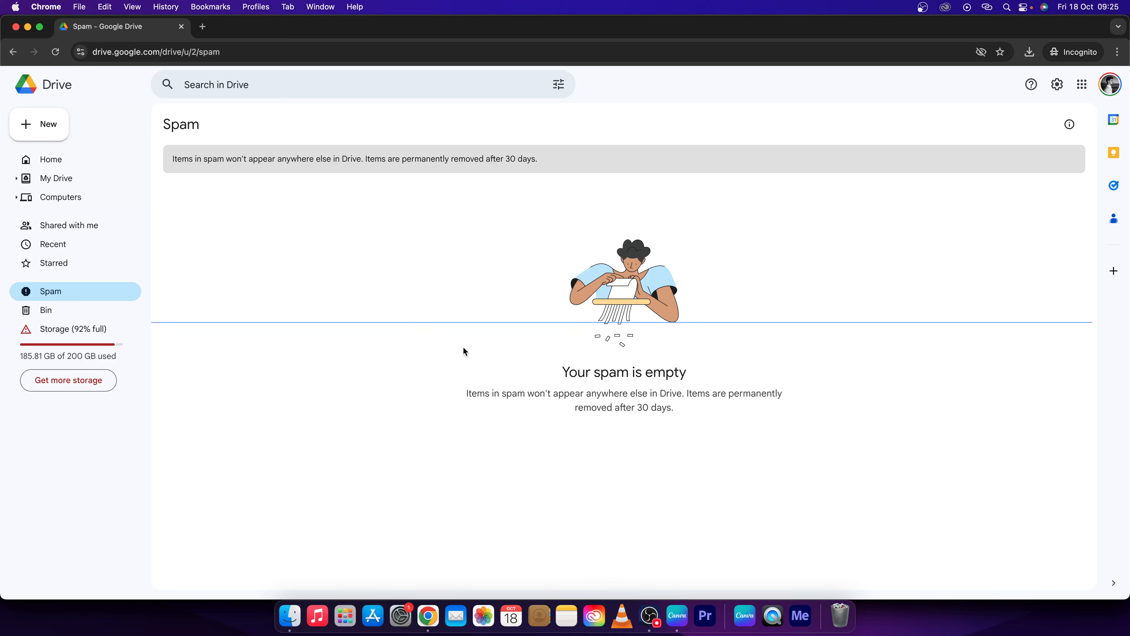
{"action": "mouse_move", "coordinate": [221, 81]}
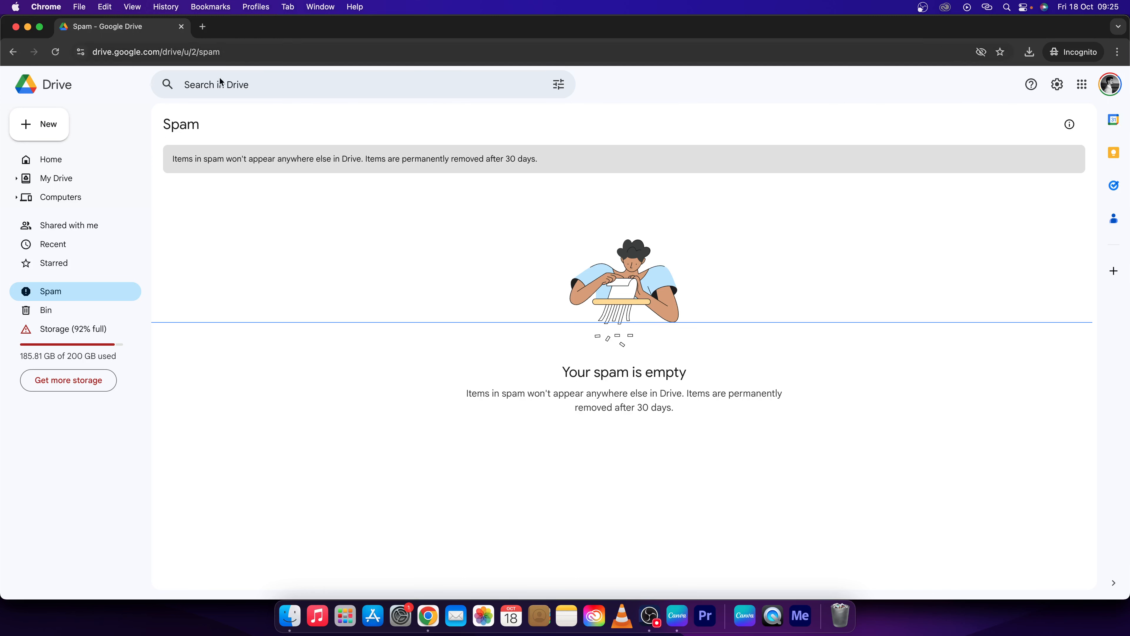
{"action": "mouse_move", "coordinate": [68, 379]}
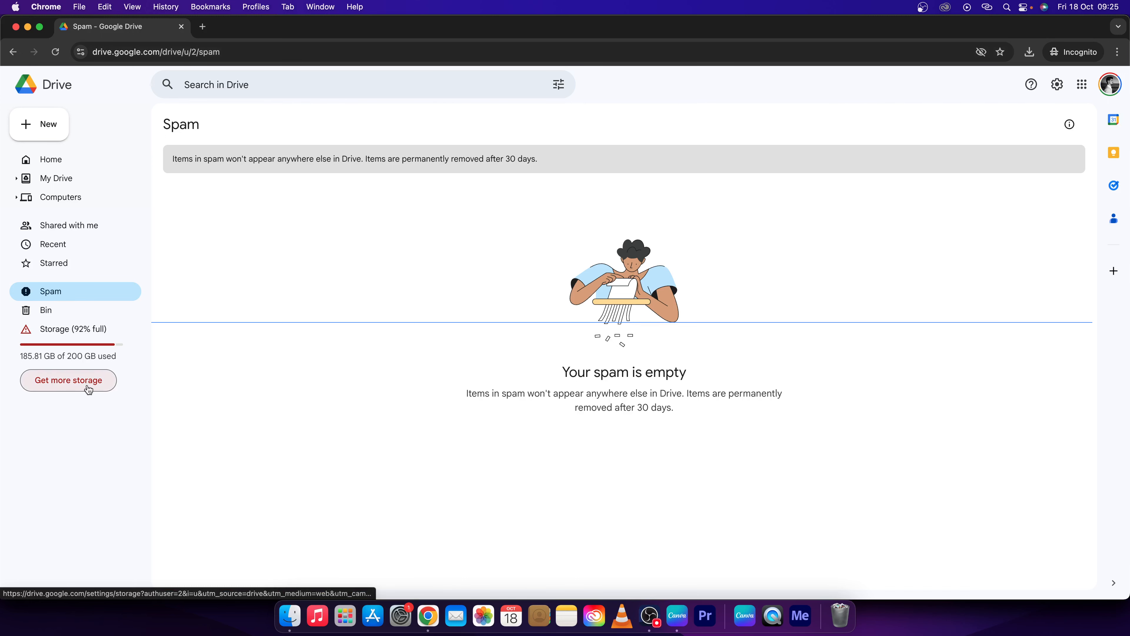
Step: Open the Google One storage plans page from the Drive sidebar's 'Get more storage'
{"action": "left_click", "coordinate": [68, 379]}
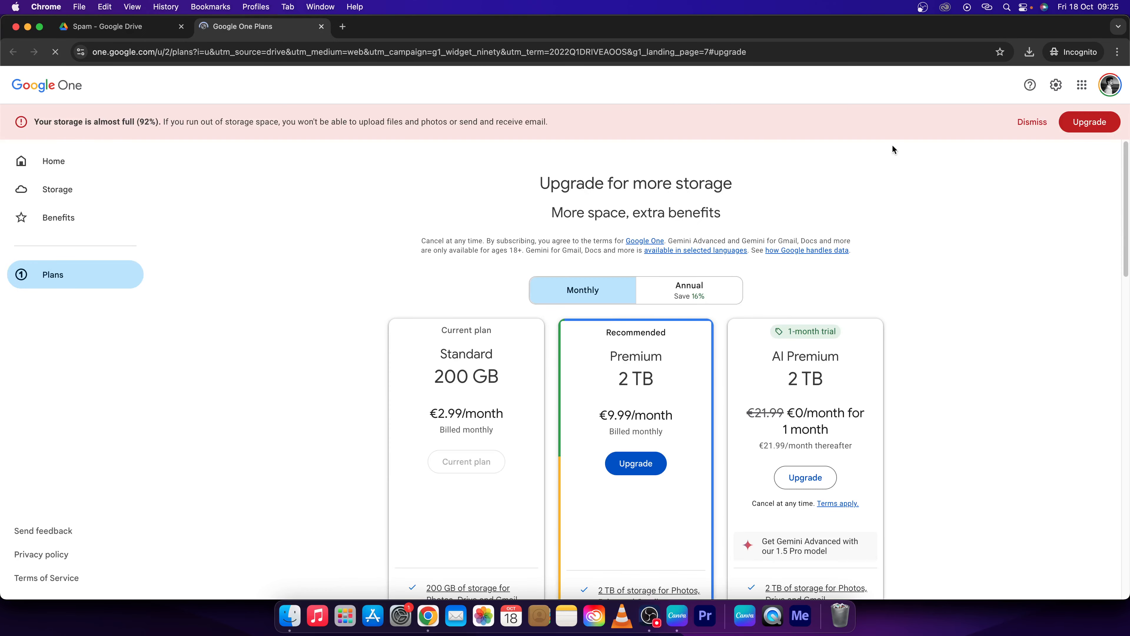
{"action": "mouse_move", "coordinate": [1055, 84]}
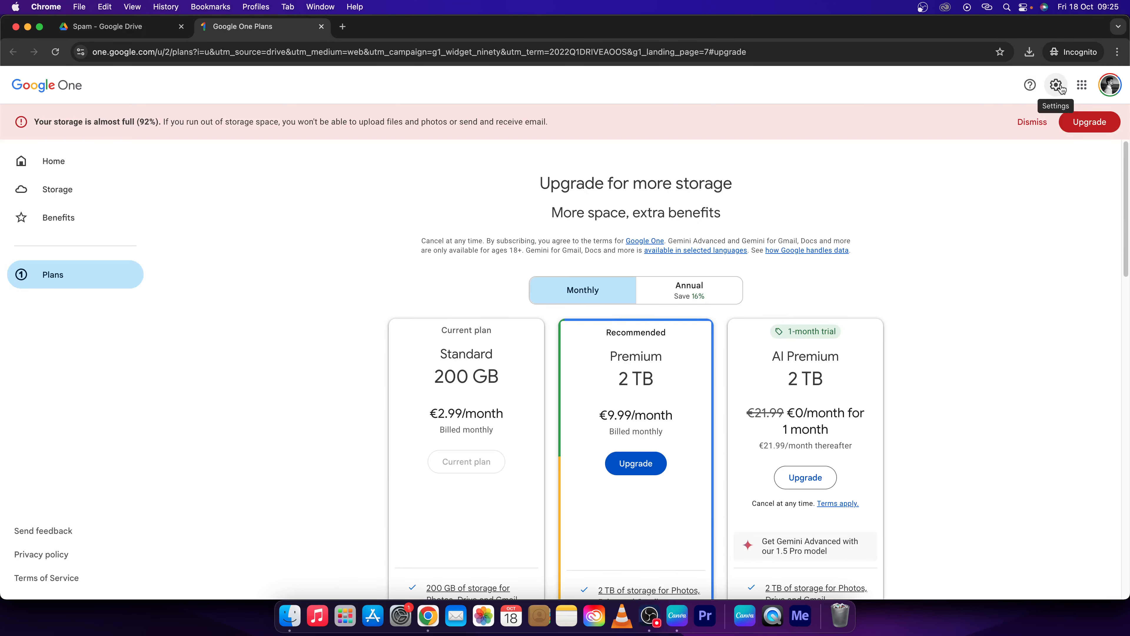
Step: Open Google One settings via the gear to reach the Cancel membership section
{"action": "left_click", "coordinate": [1057, 84]}
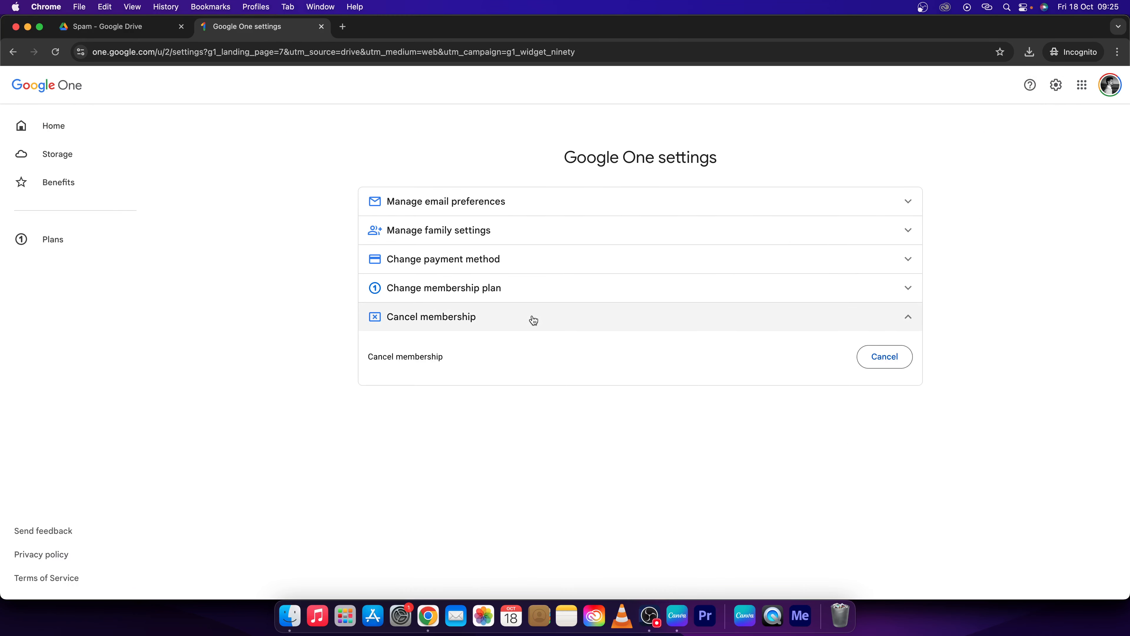
{"action": "mouse_move", "coordinate": [505, 353]}
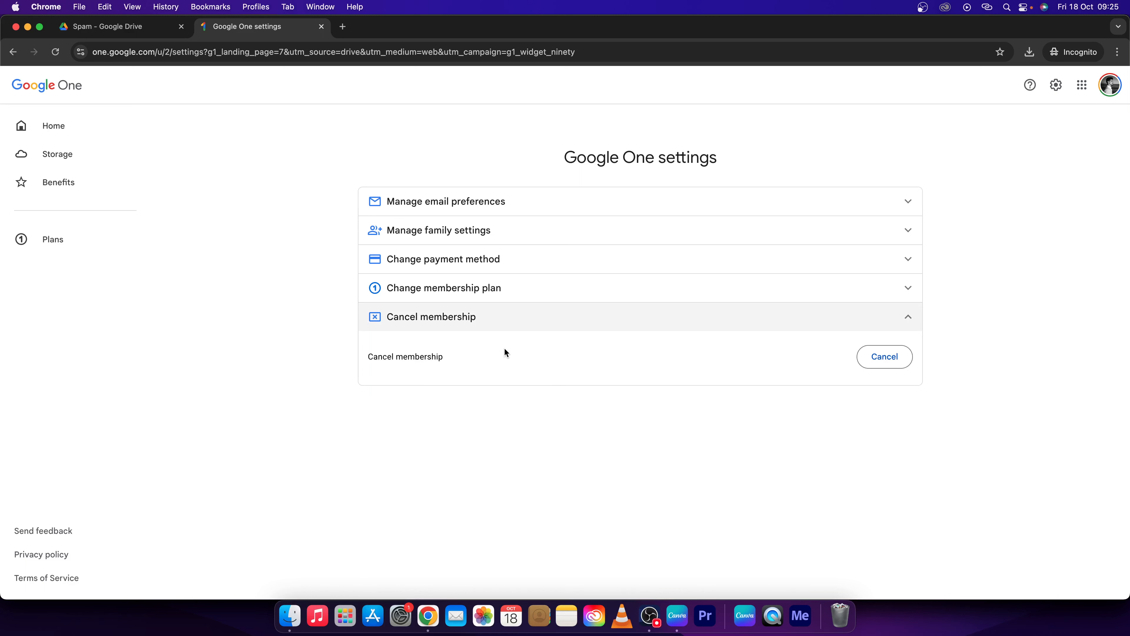
{"action": "mouse_move", "coordinate": [884, 356]}
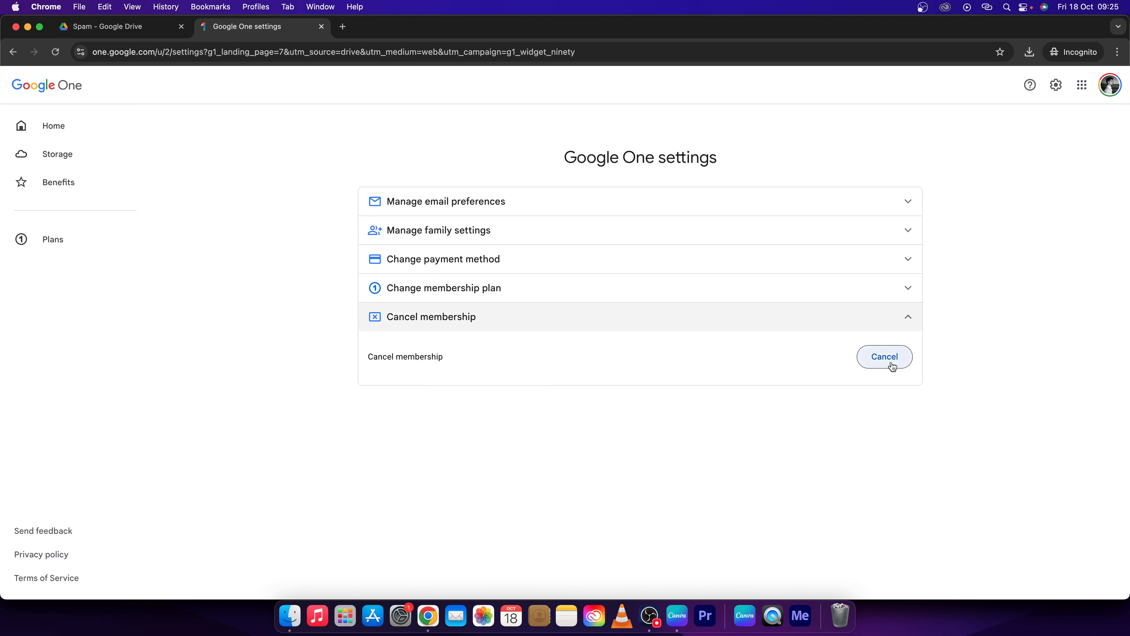